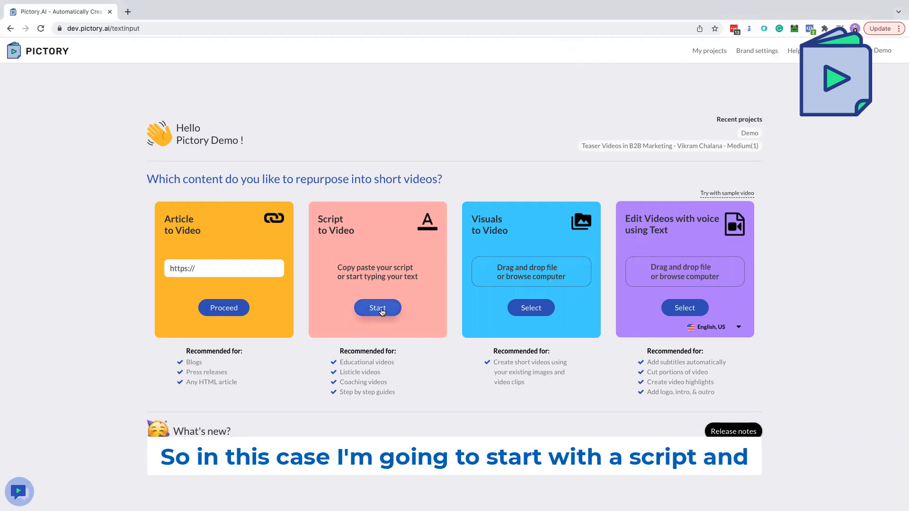
Create a script-to-video project named 'Demo' from the pasted creator economy script.
left_click(377, 307)
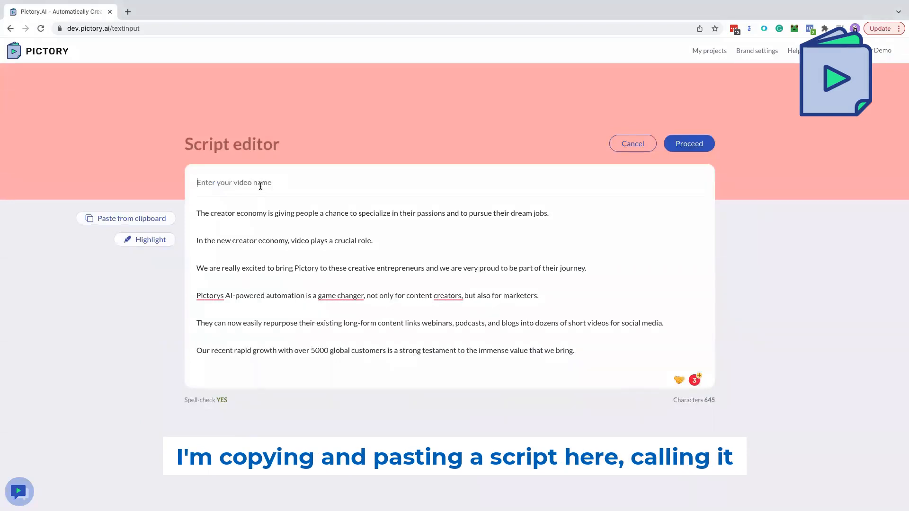
type("Demo")
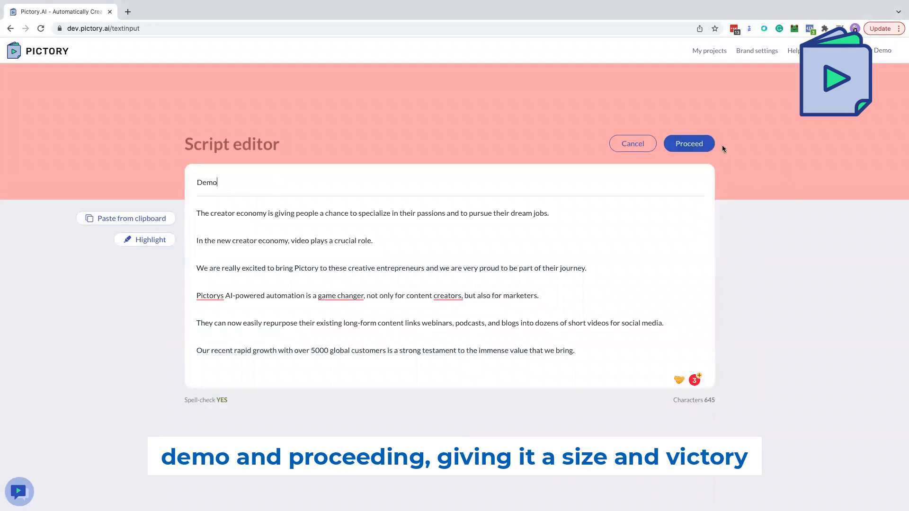
left_click(688, 143)
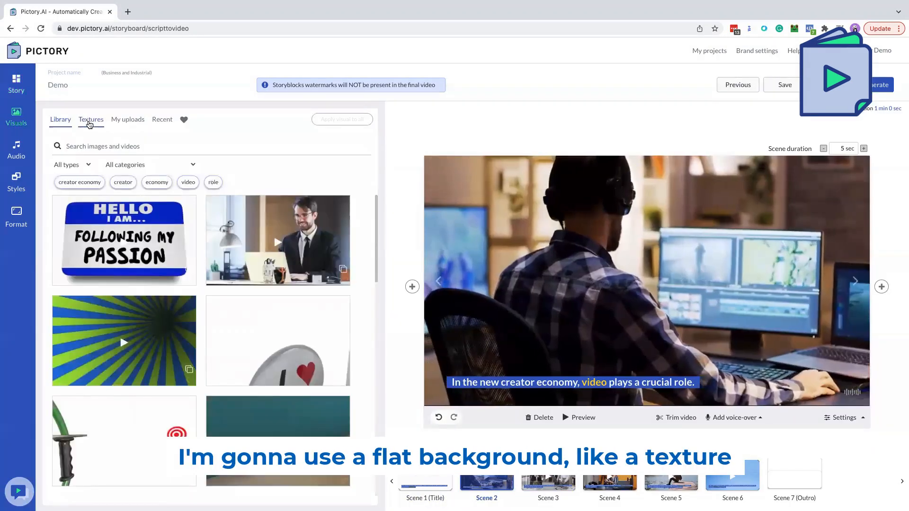
Apply the light solid texture colour #faf7f7 as every scene's background.
left_click(90, 119)
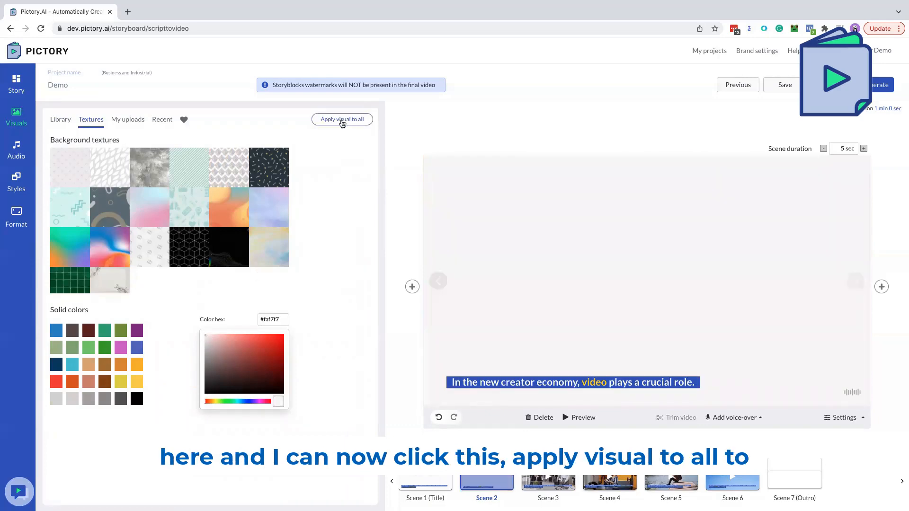
left_click(341, 118)
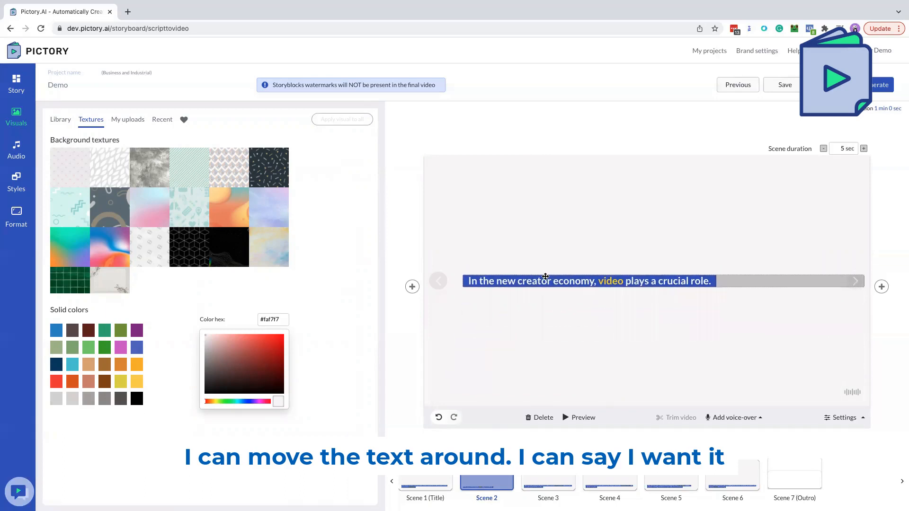
Apply scene 2's centre-aligned caption position to all scenes and check scenes 3, 5, 6.
left_click(588, 281)
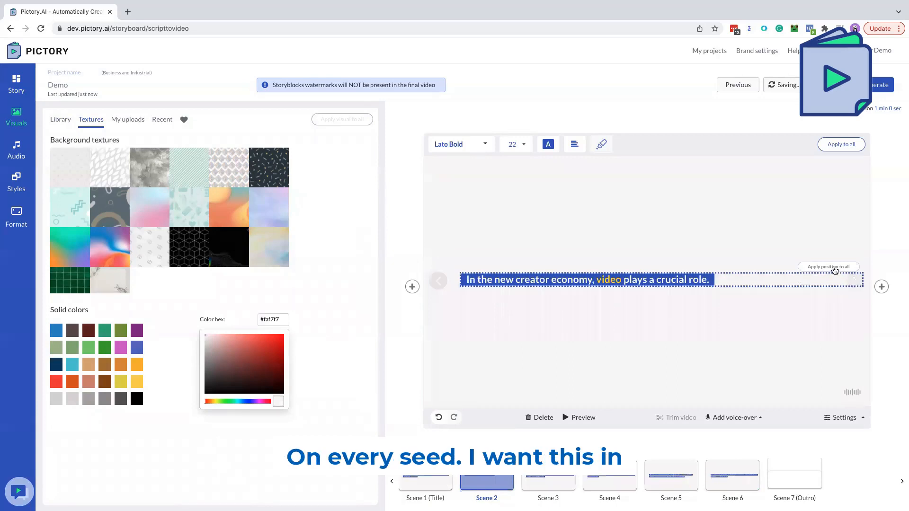
left_click(574, 144)
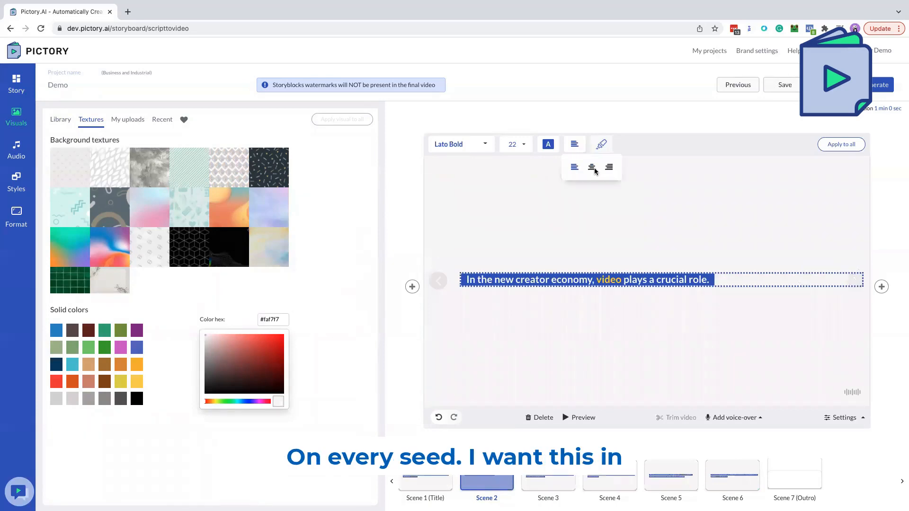
left_click(591, 167)
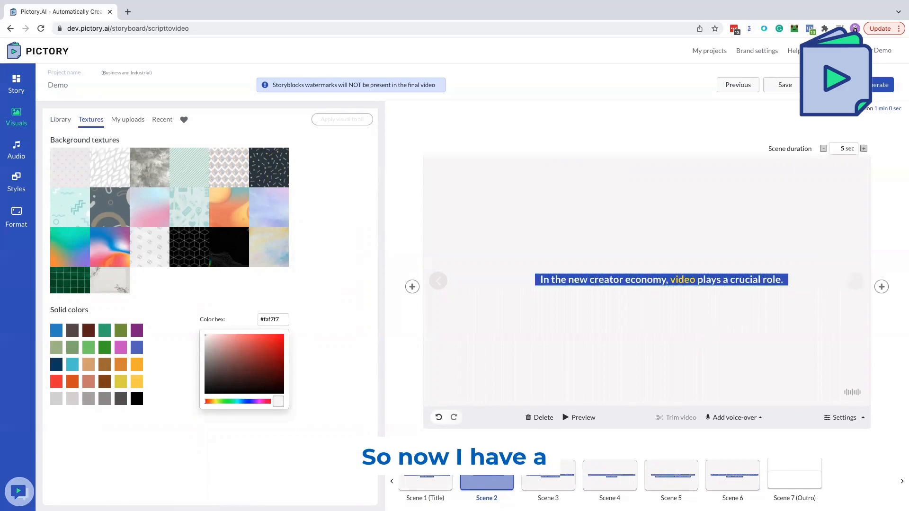
left_click(547, 480)
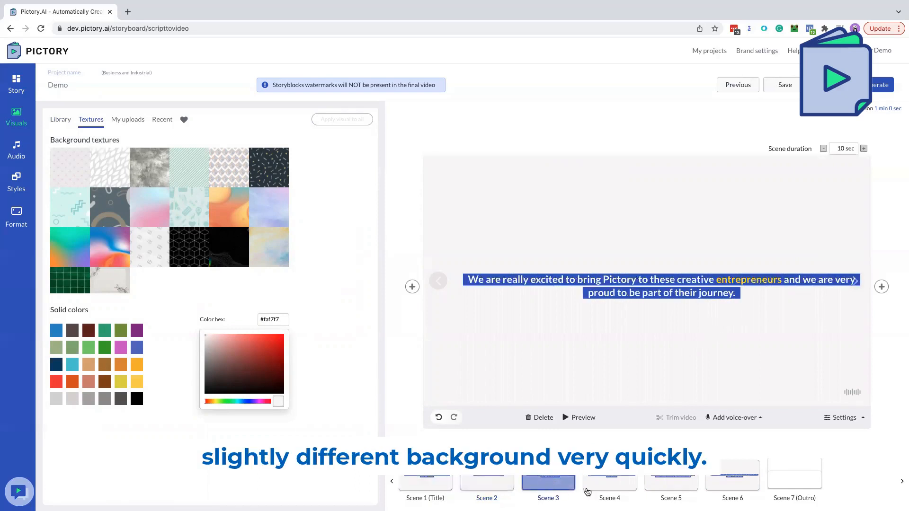
left_click(670, 481)
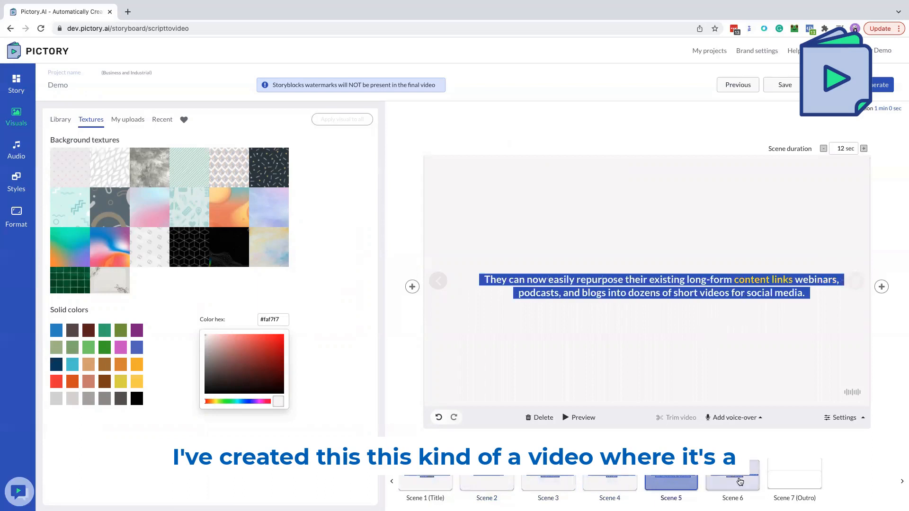
left_click(425, 482)
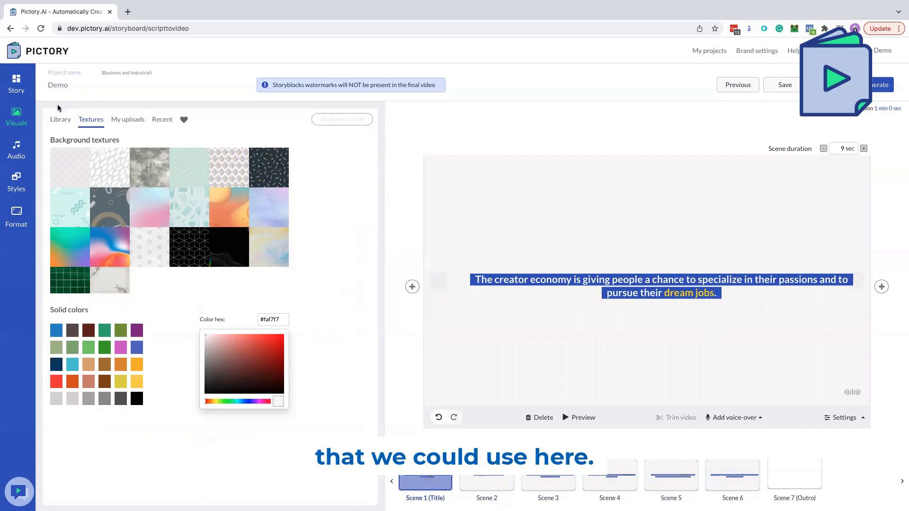
Apply scene 1's 'HELLO I AM… FOLLOWING MY PASSION' library image to all scenes.
left_click(60, 119)
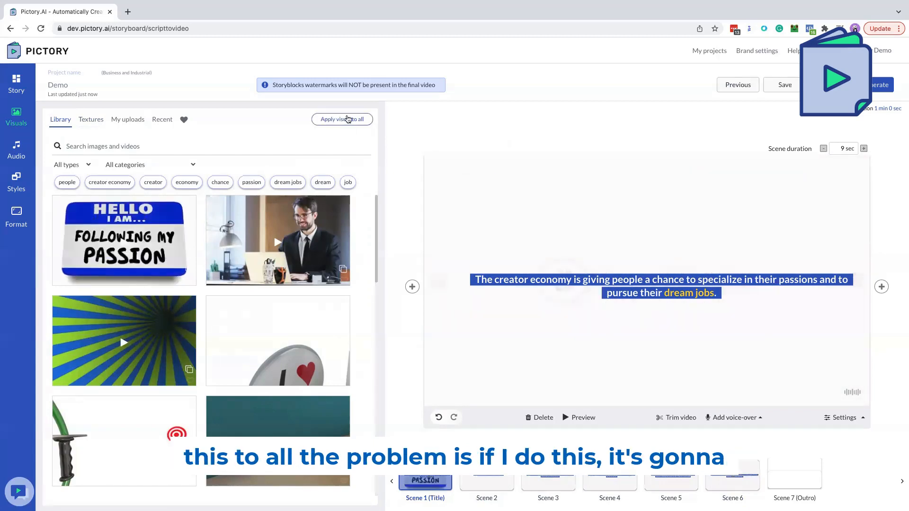
left_click(342, 119)
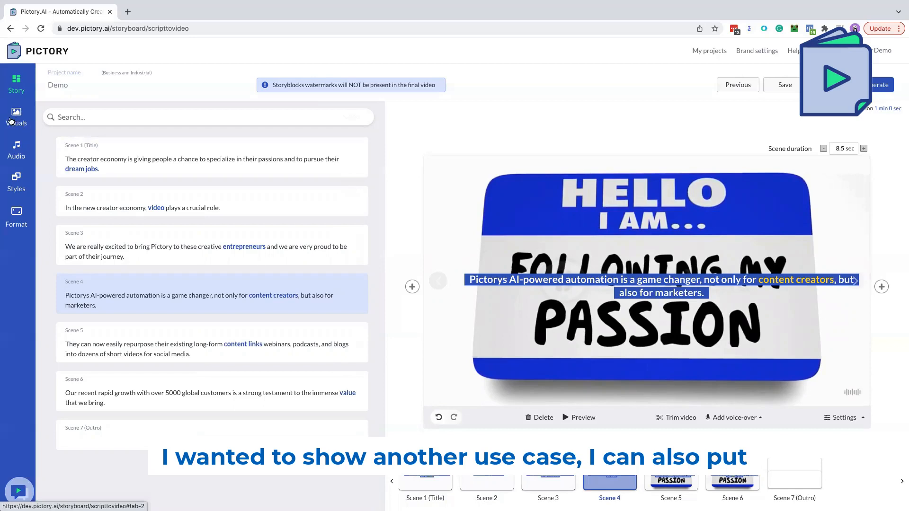
Search the visuals library for 'audio' to find the blue waveform clip.
left_click(16, 116)
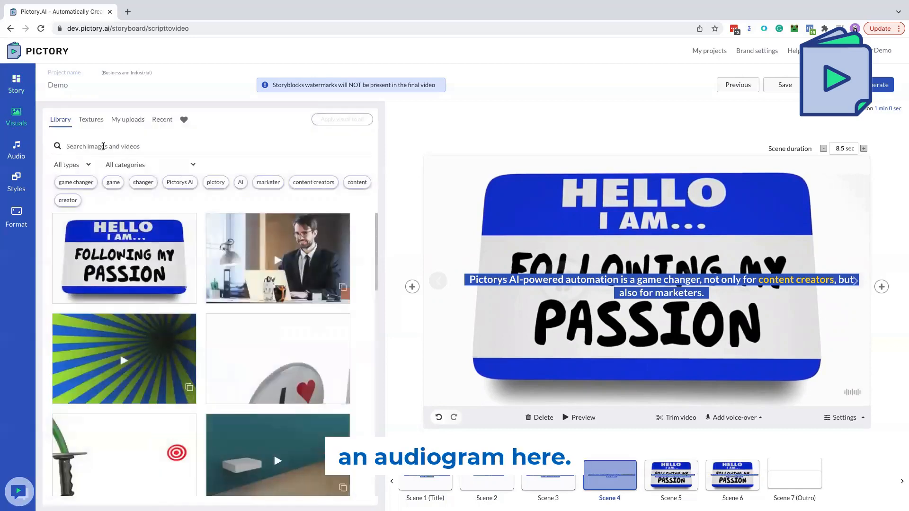
type("au")
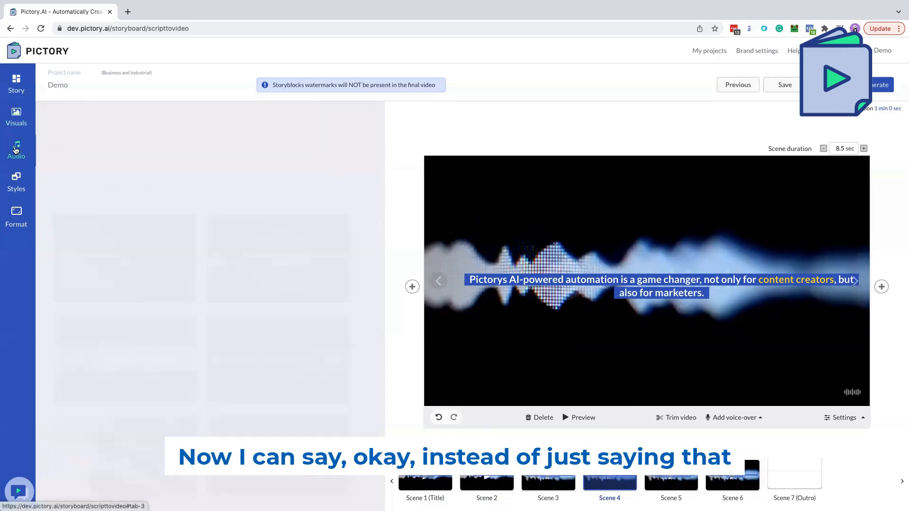
Apply the uploaded AM-2.mp3 voice-over to the entire video.
left_click(16, 148)
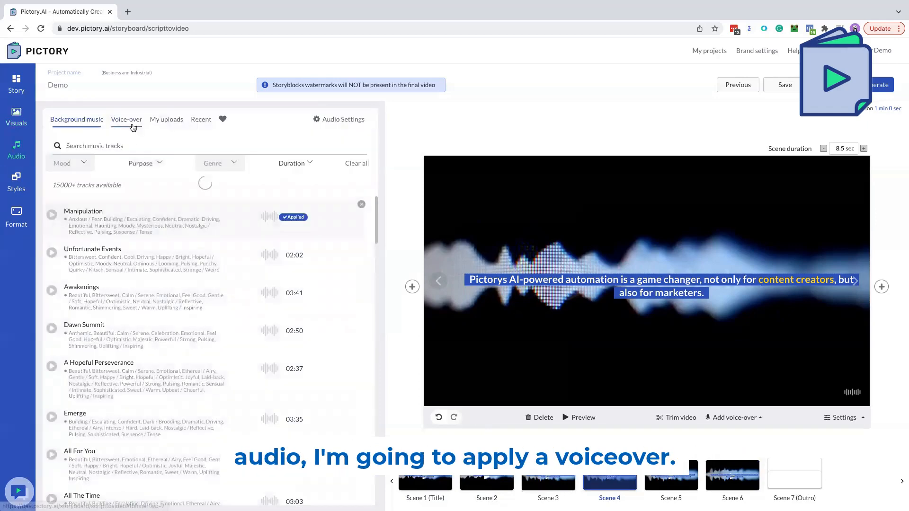
left_click(127, 119)
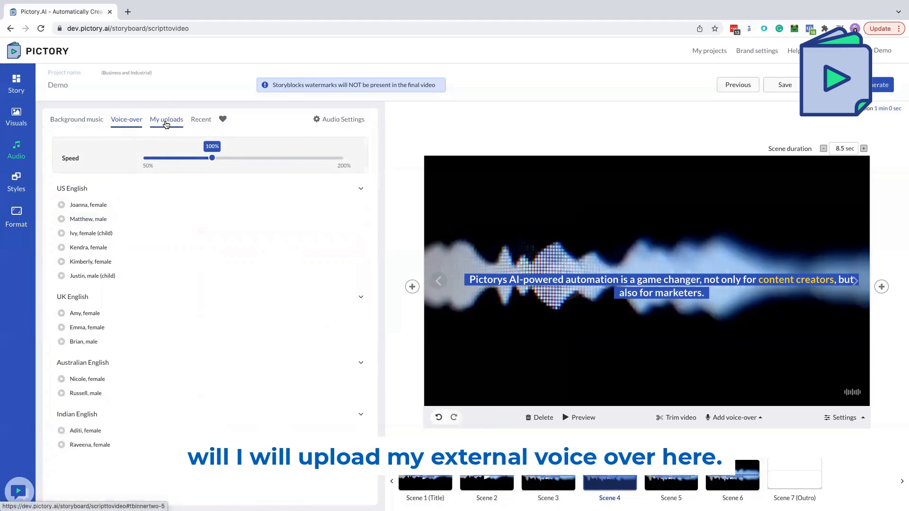
left_click(166, 119)
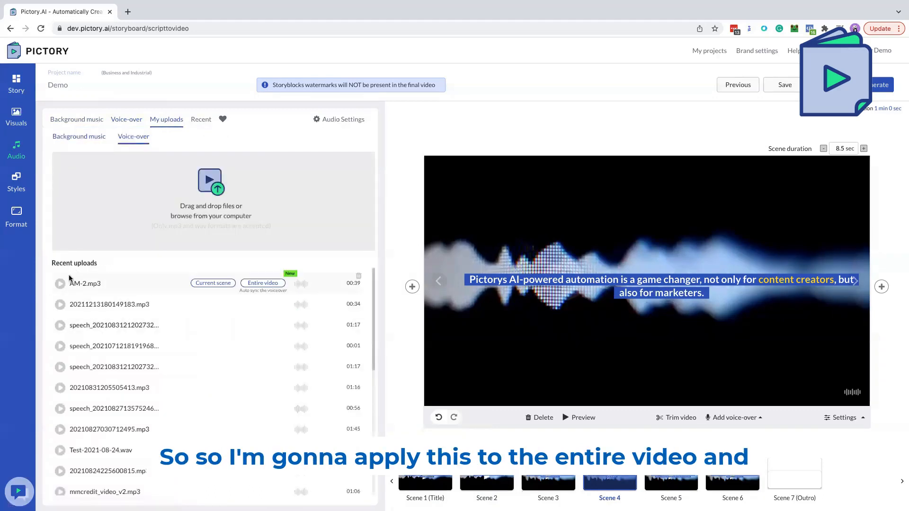
left_click(262, 283)
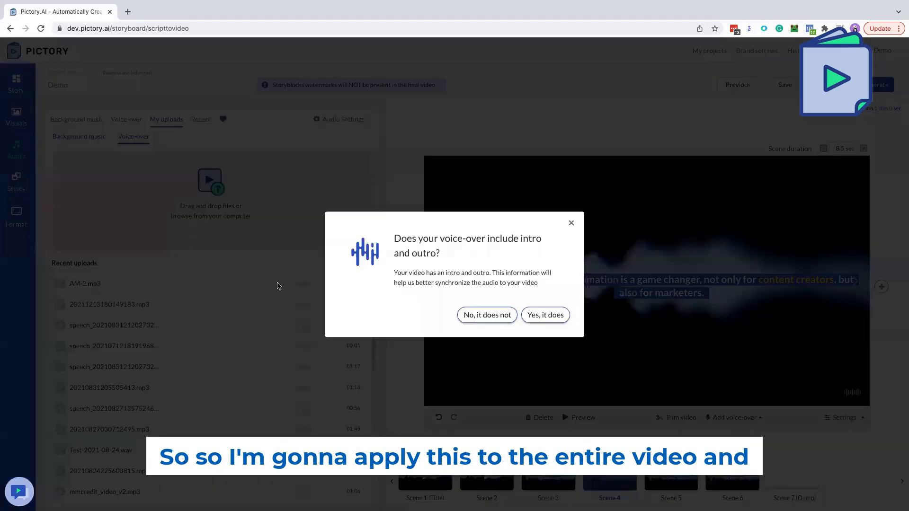
Answer the intro/outro prompt and accept the 46-second synced voice-over preview.
left_click(544, 314)
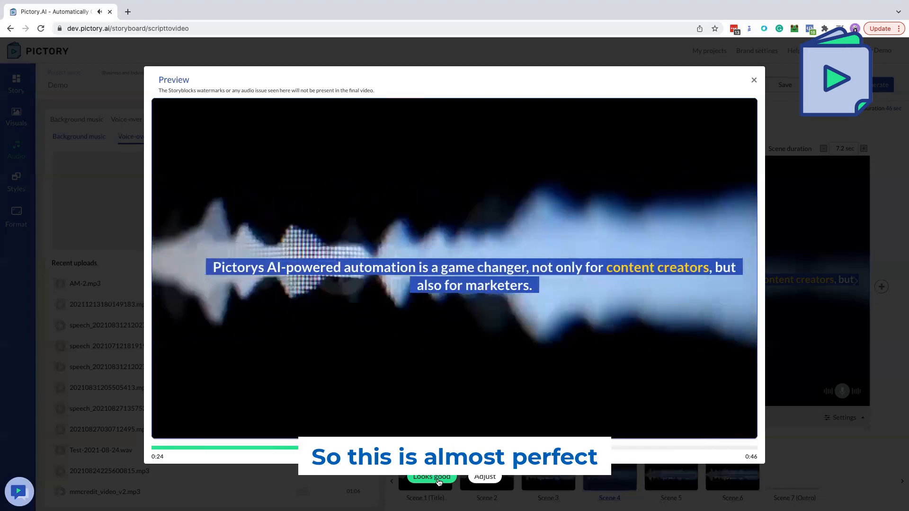
left_click(753, 80)
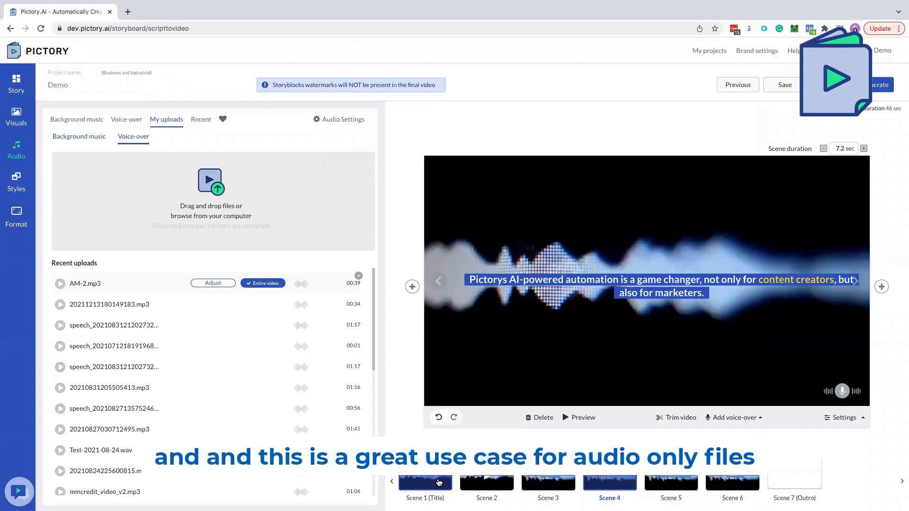
left_click(548, 483)
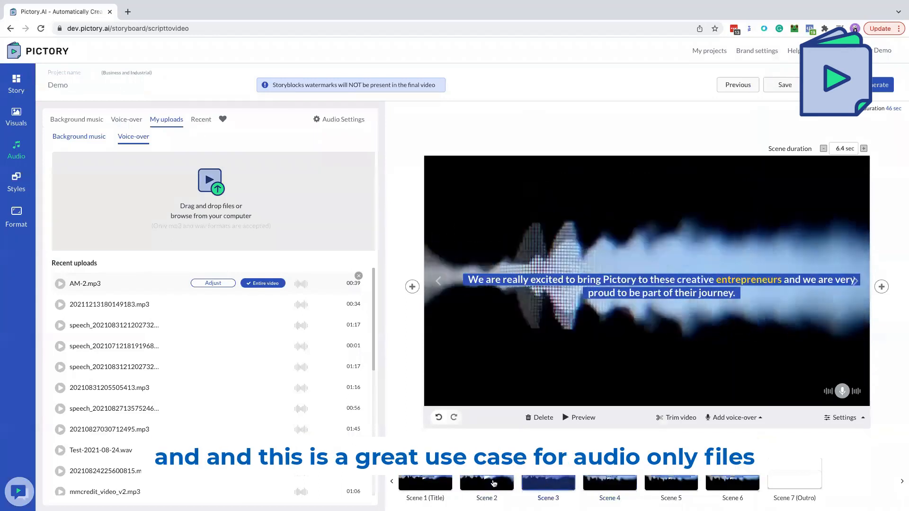
left_click(424, 483)
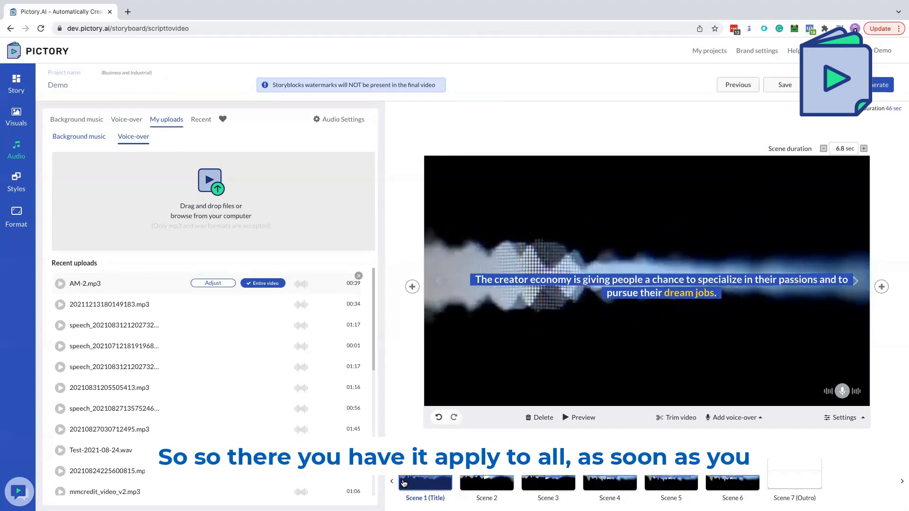
Apply the multicoloured audio bars waveform clip from scene 1 to all scenes.
left_click(17, 116)
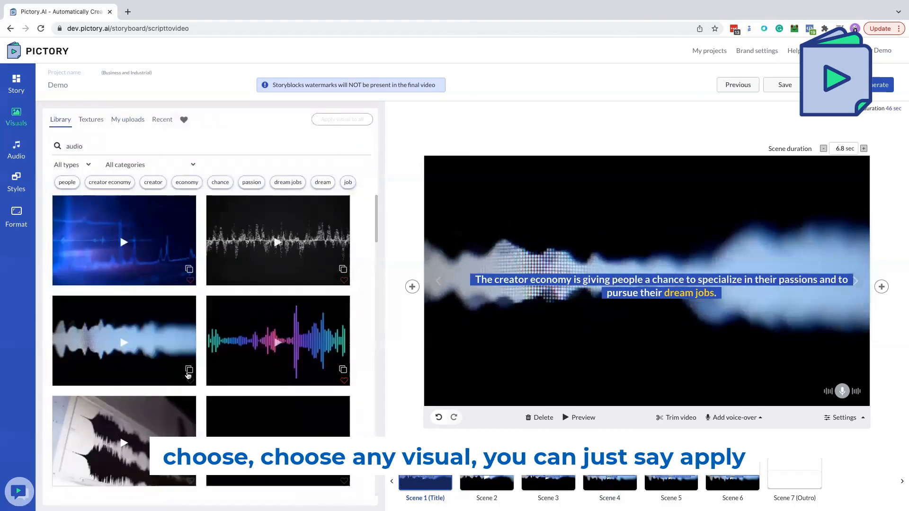
left_click(278, 340)
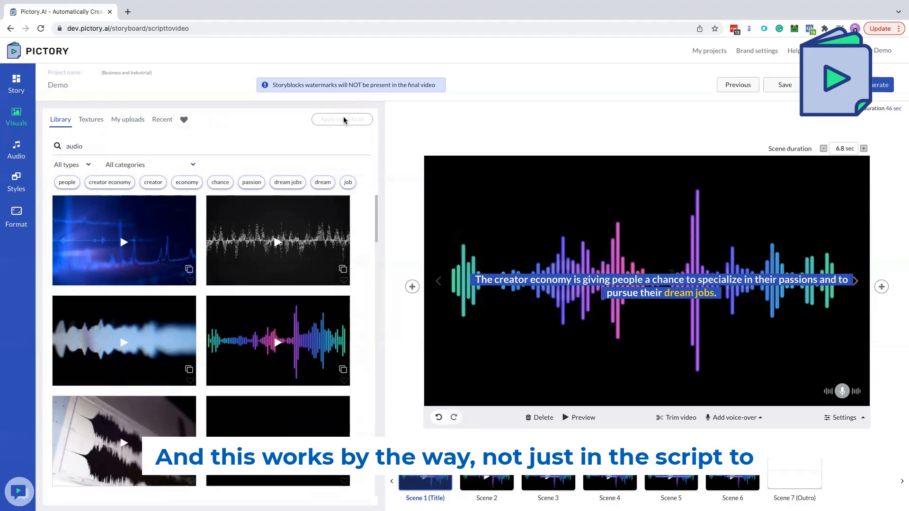
mouse_move(491, 264)
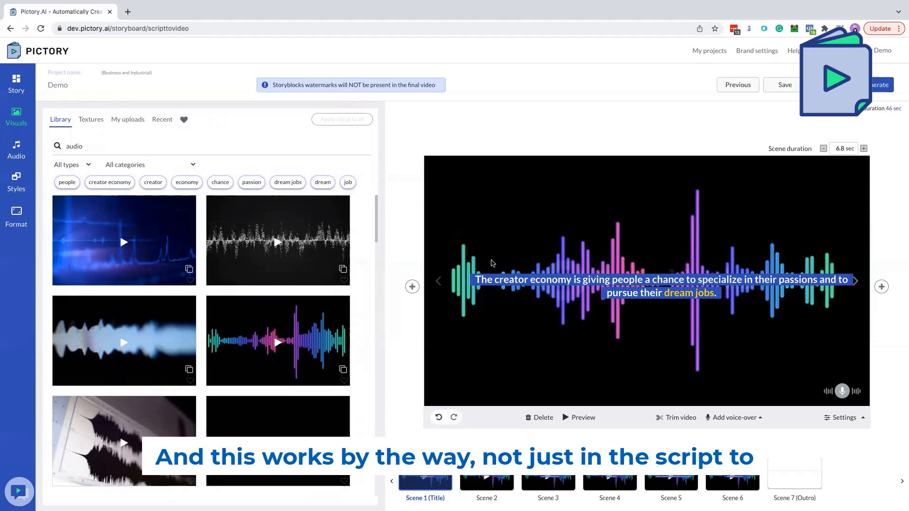
left_click(344, 280)
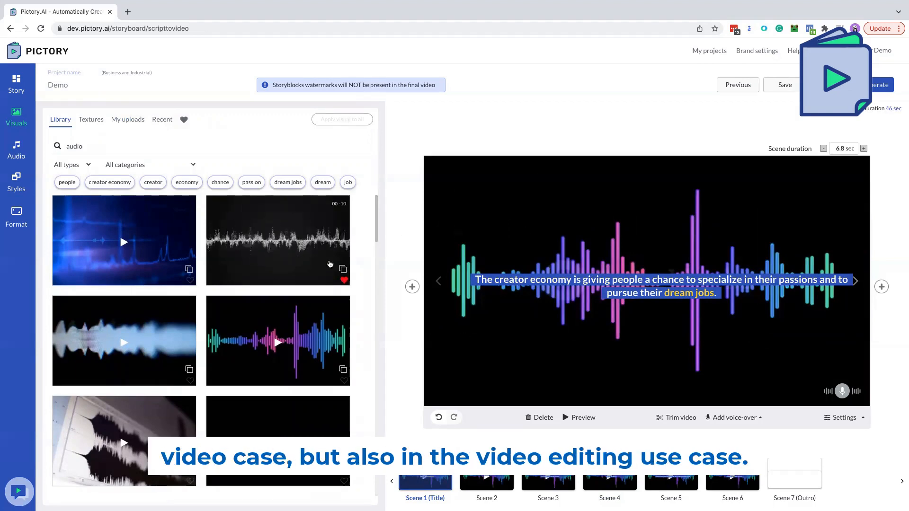